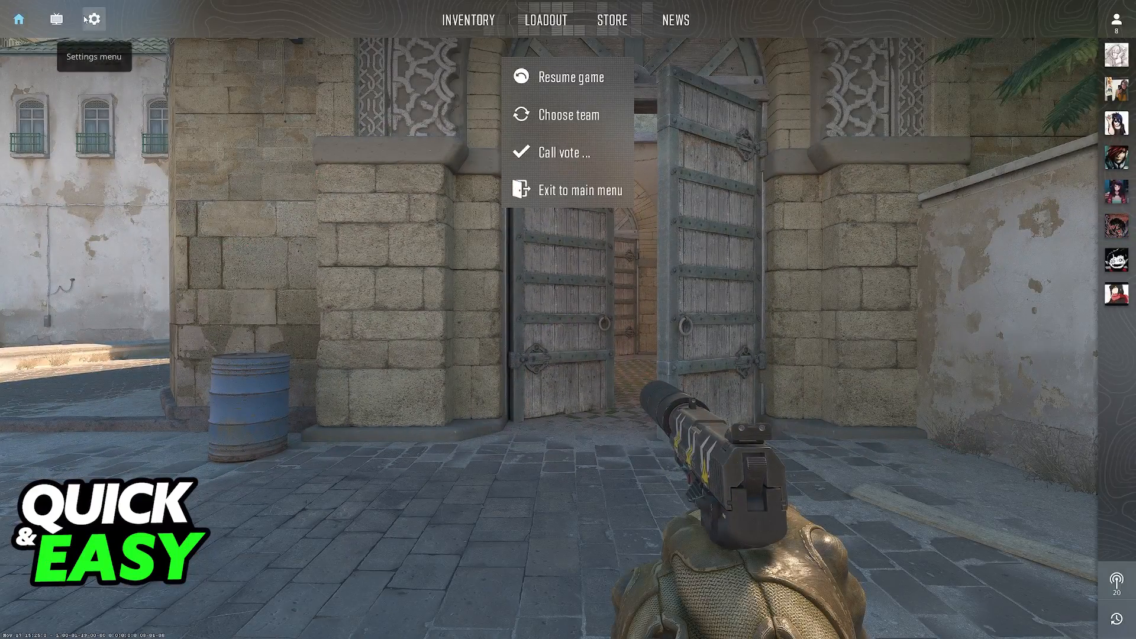
# - Reach the Keyboard / Mouse settings from the pause menu's Settings gear
pyautogui.click(92, 19)
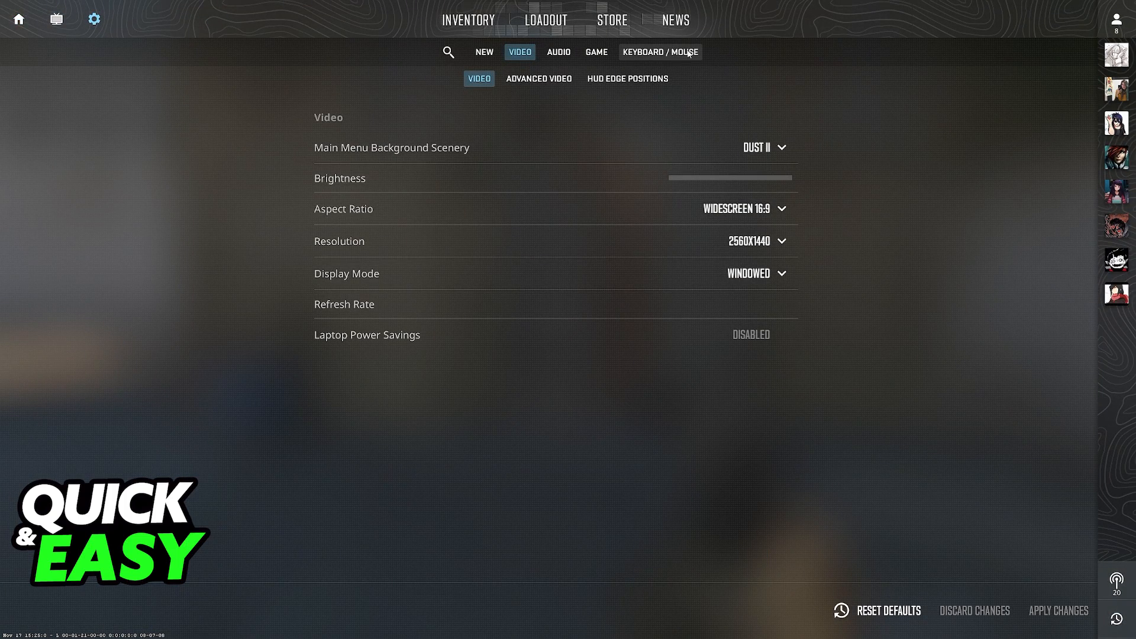
pyautogui.click(660, 51)
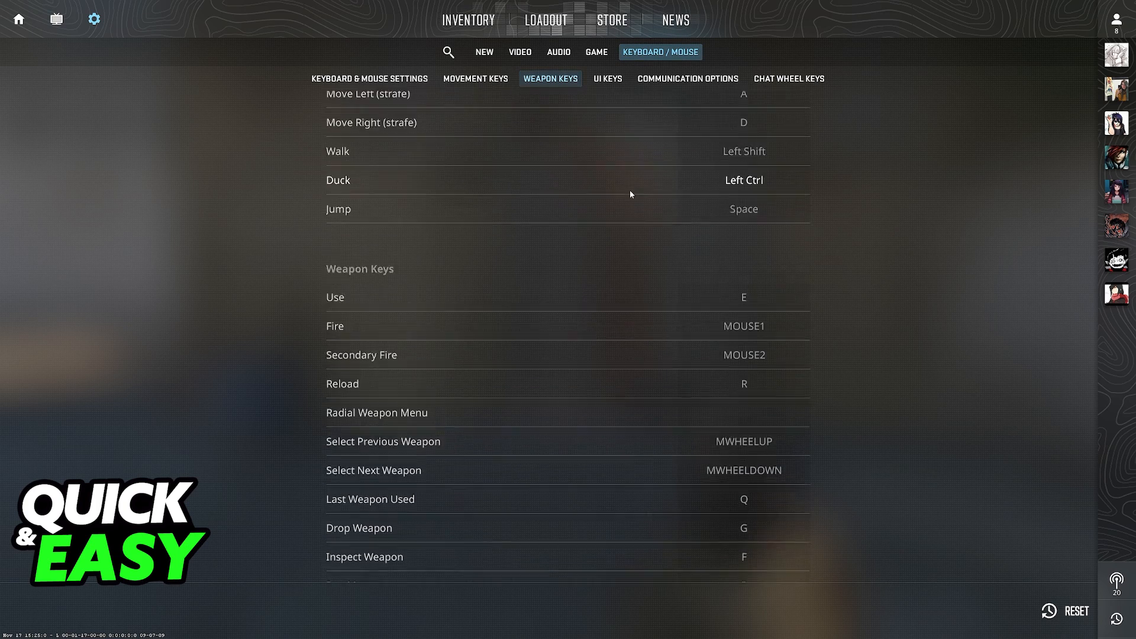
# - Raise Mouse Sensitivity from 2.10 to about 3.76 in Keyboard & Mouse Settings
pyautogui.click(370, 78)
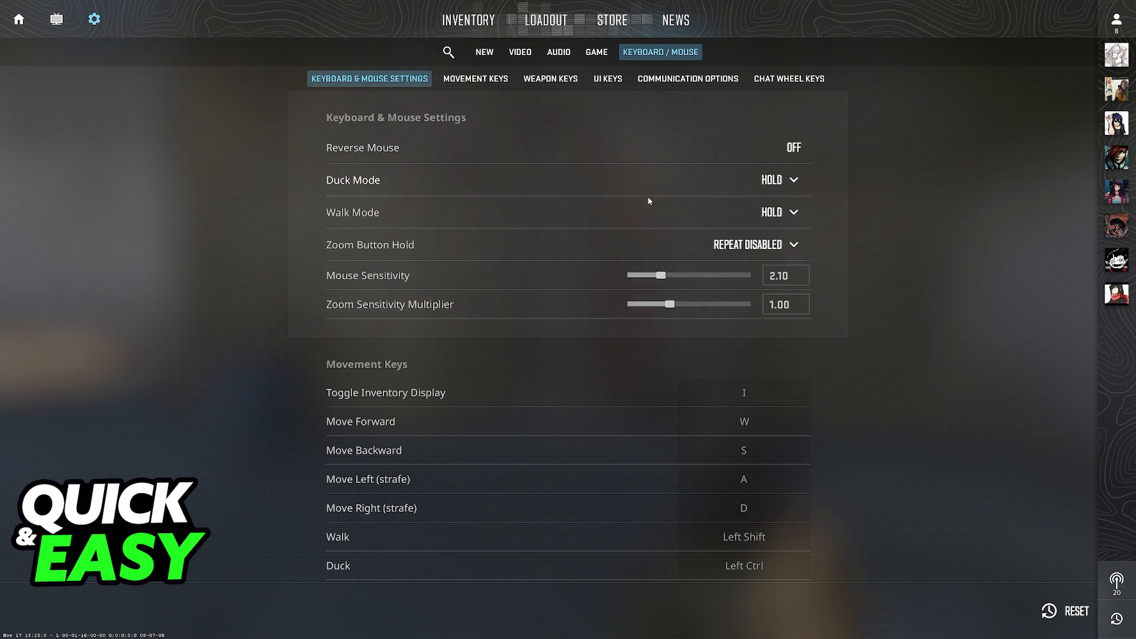
pyautogui.moveTo(471, 284)
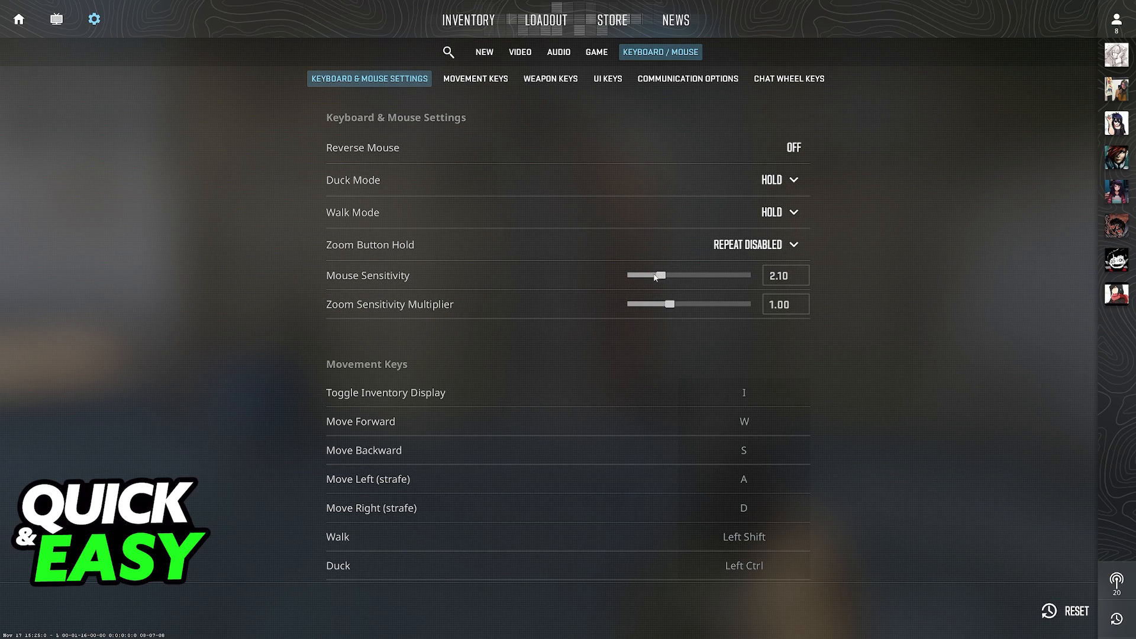
pyautogui.moveTo(652, 275); pyautogui.dragTo(703, 275)
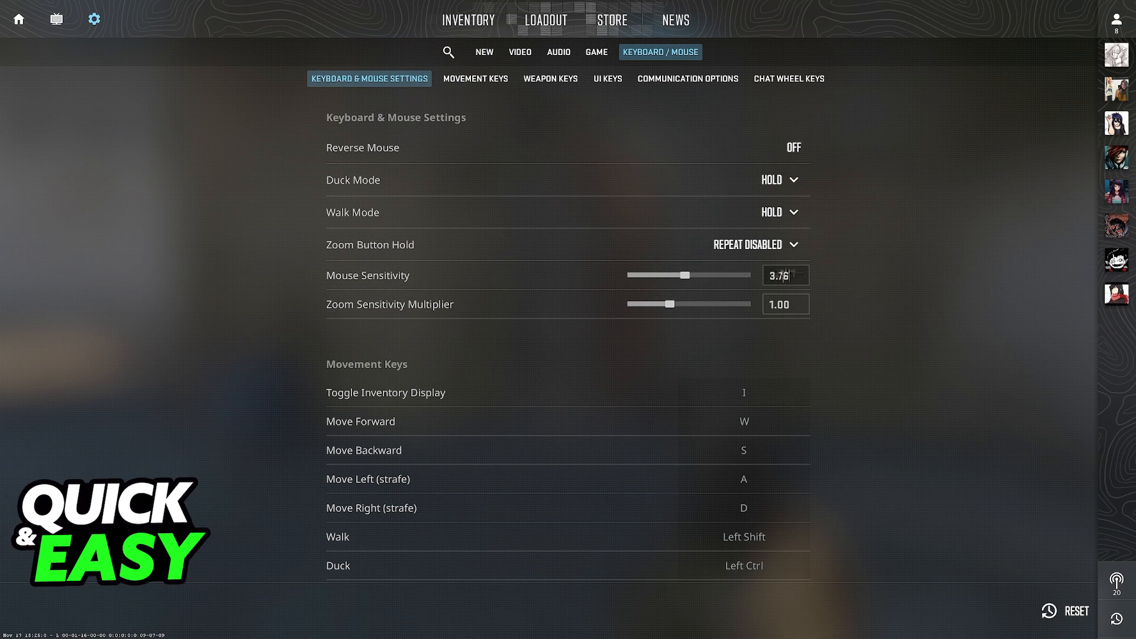
pyautogui.moveTo(667, 274); pyautogui.dragTo(738, 274)
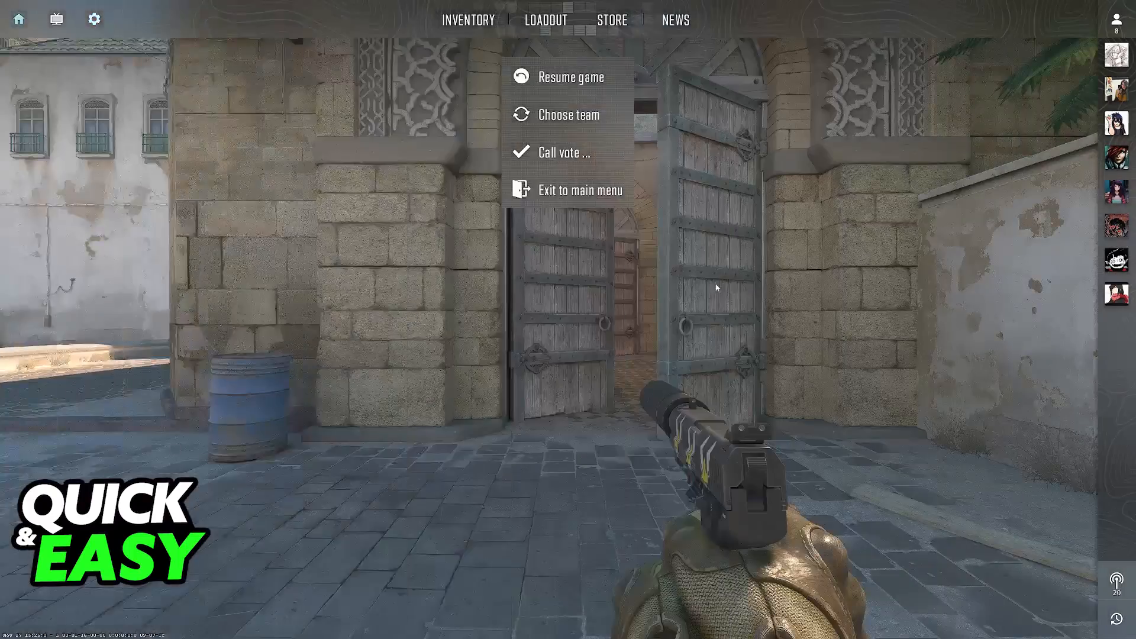
# - Resume the Dust II match with the new 3.76 sensitivity
pyautogui.click(572, 77)
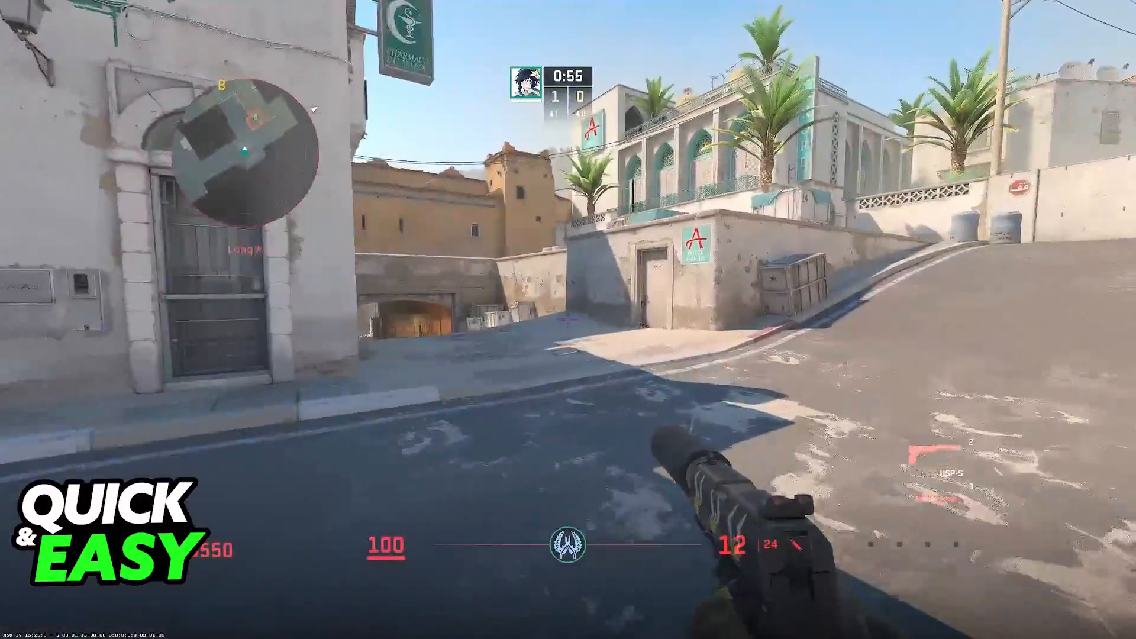
# - Enter the console command 'sensitivity 2' via the tilde-key developer console
pyautogui.press('`')
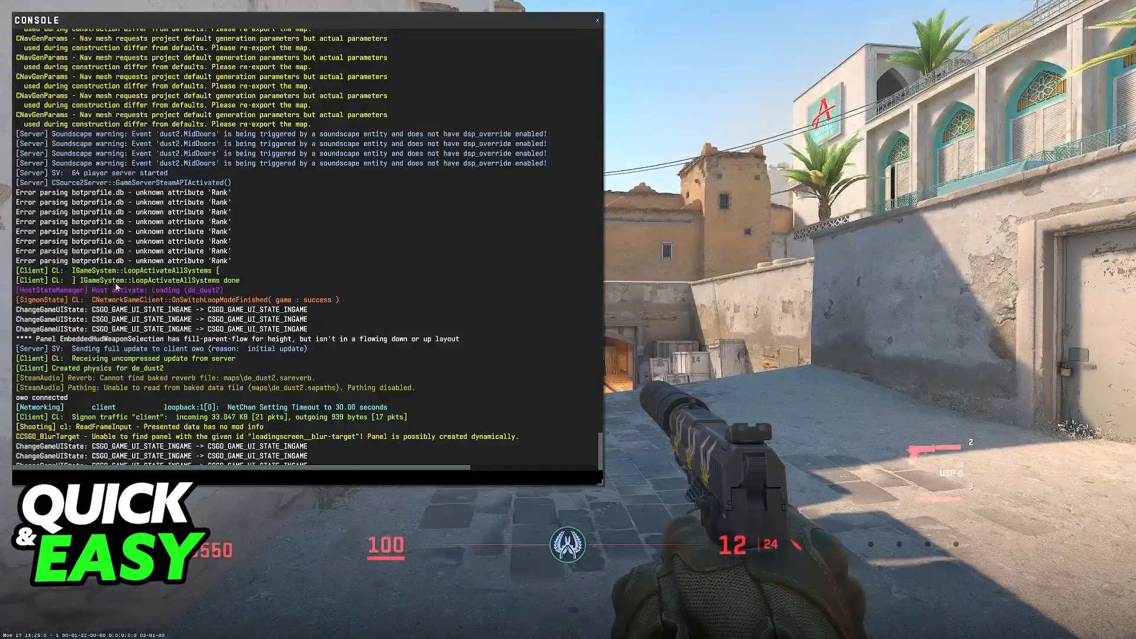
pyautogui.write('sensitivity')
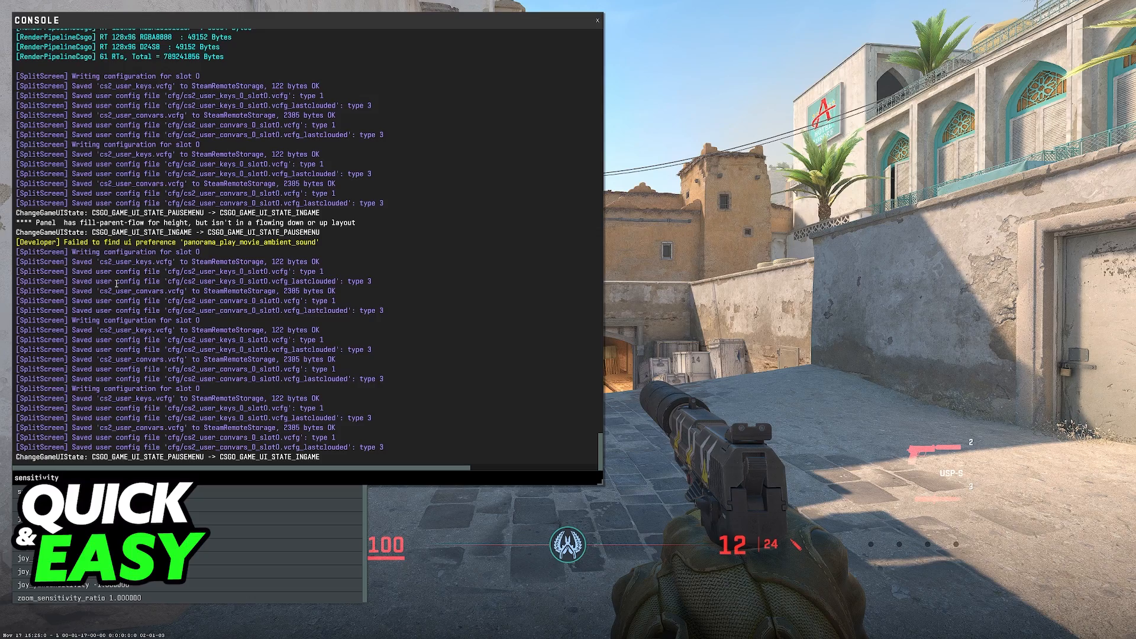
pyautogui.write('2')
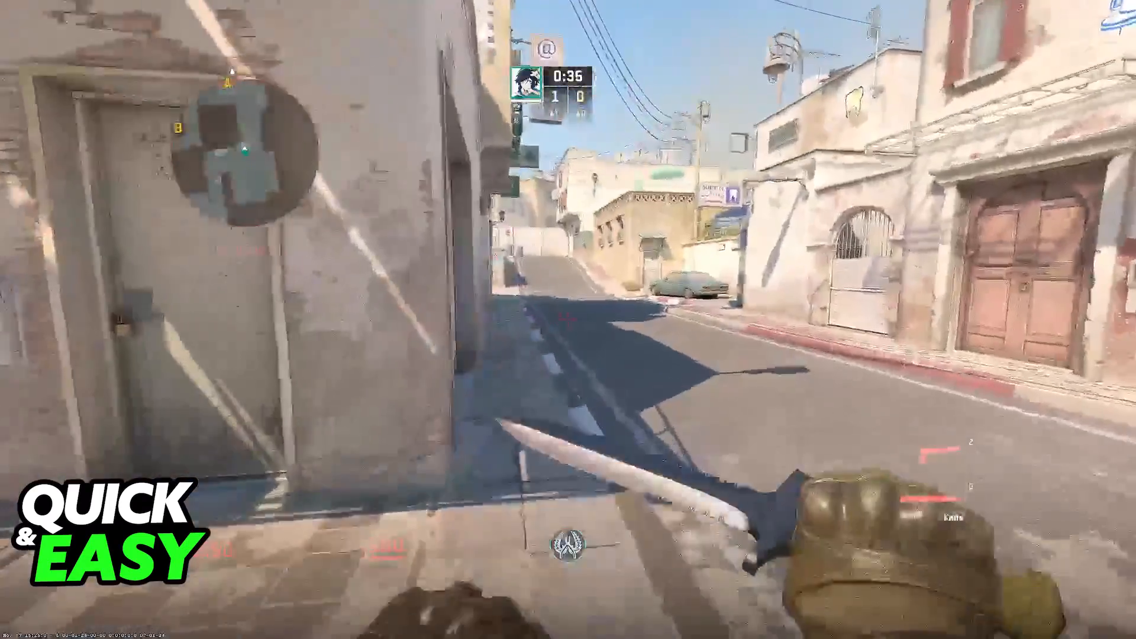
# - Toggle the developer console while testing aim in the match
pyautogui.press('`')
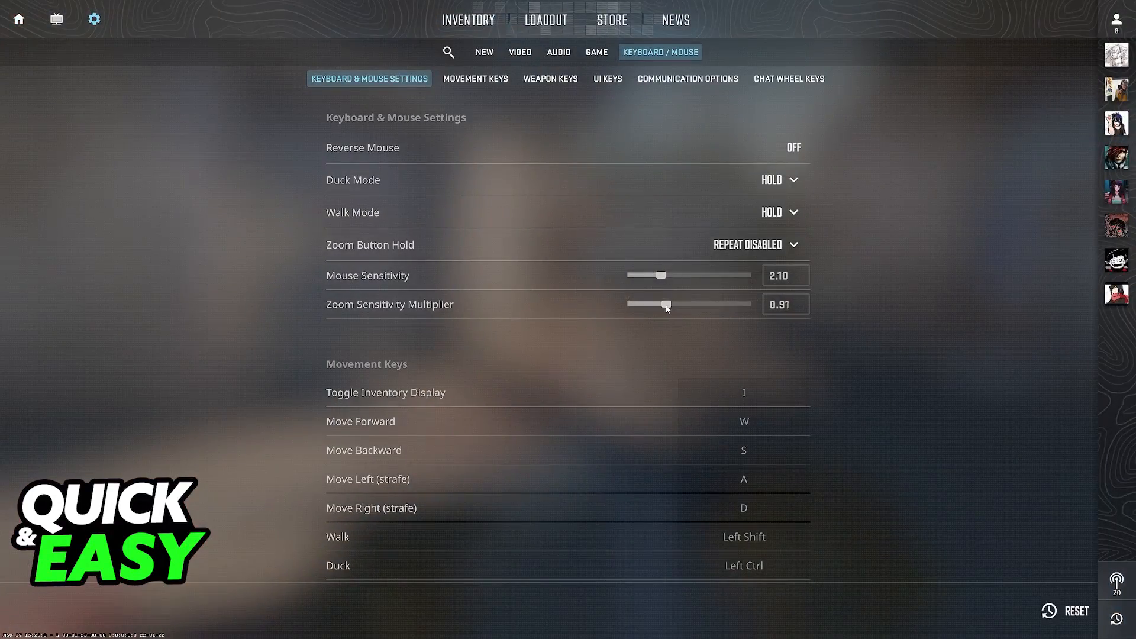
# - Set the Zoom Sensitivity Multiplier slider to about 0.93, mouse sensitivity staying 2.10
pyautogui.moveTo(648, 305); pyautogui.dragTo(666, 304)
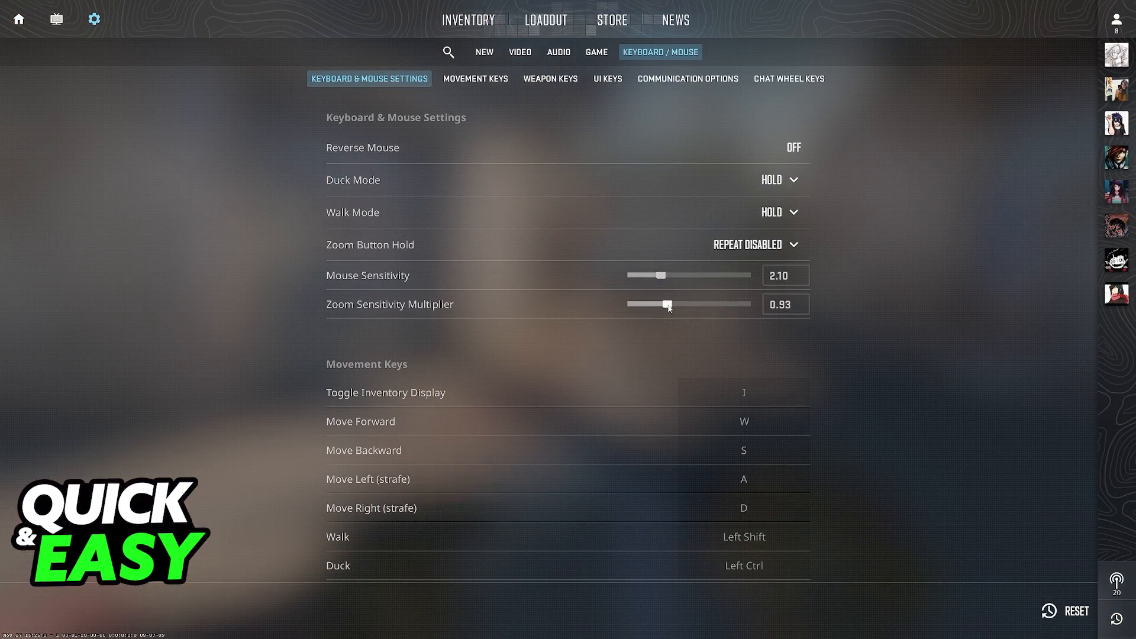
pyautogui.moveTo(667, 304); pyautogui.dragTo(659, 305)
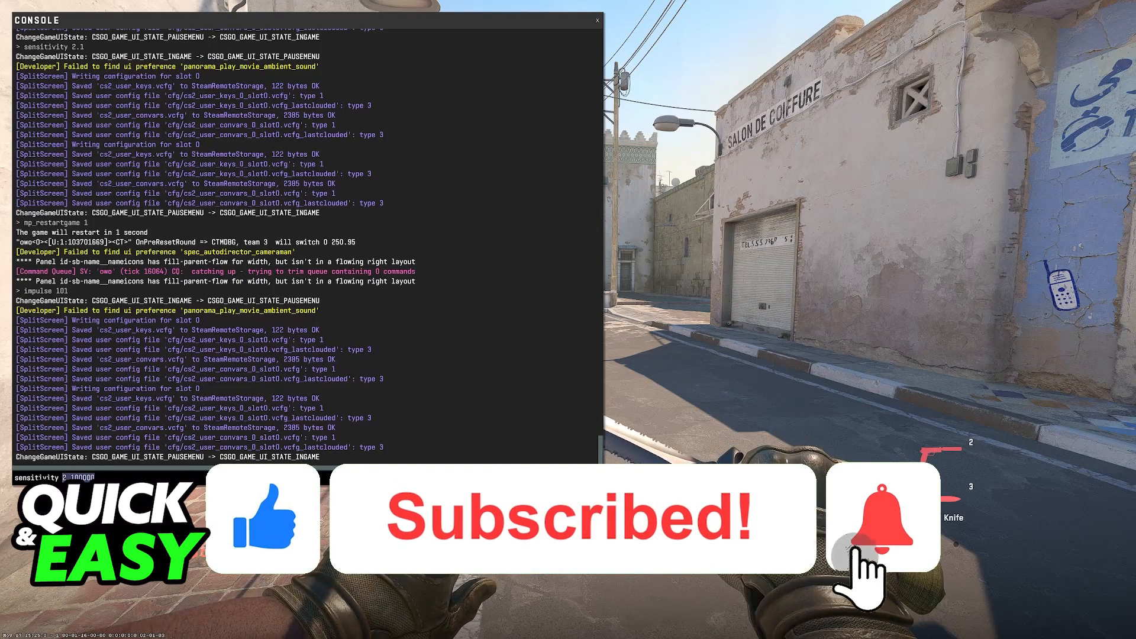
# - Focus the console input line to begin a new sensitivity command
pyautogui.click(883, 516)
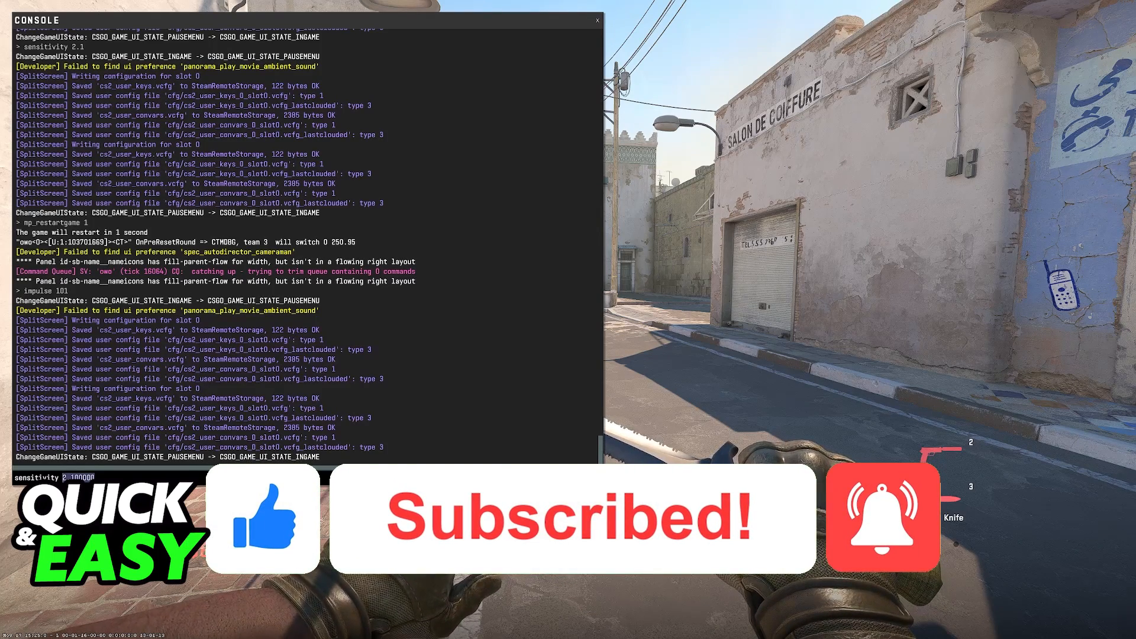